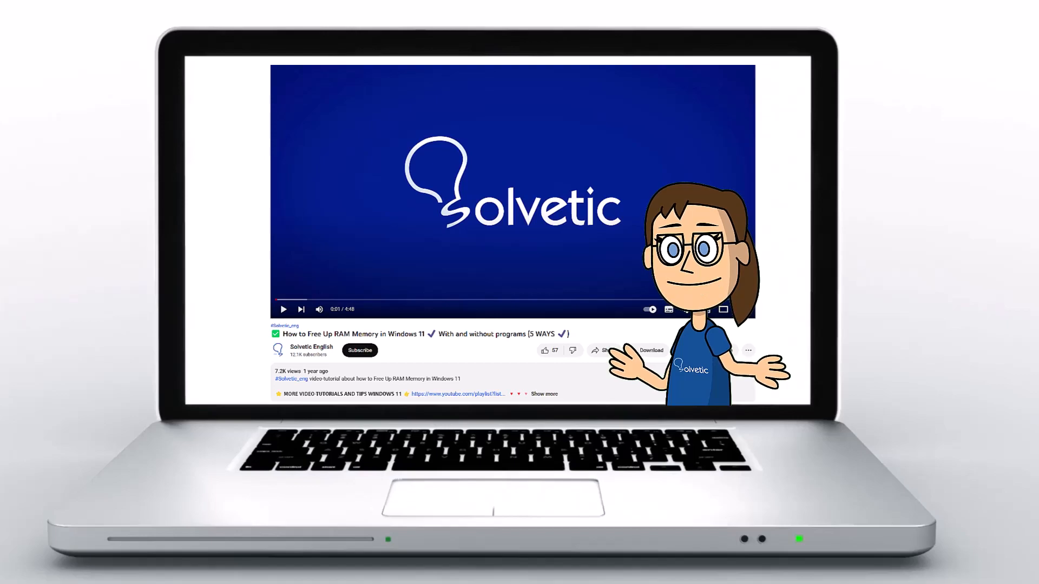
- Download SteamSetup.exe from the Steam website, run it and dismiss the setup wizard
click(544, 394)
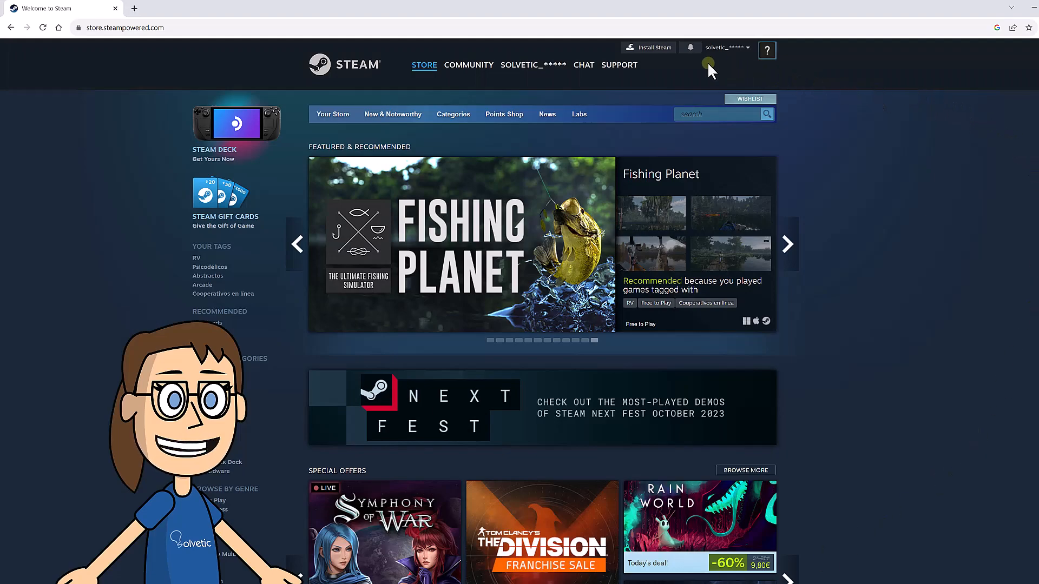
click(654, 46)
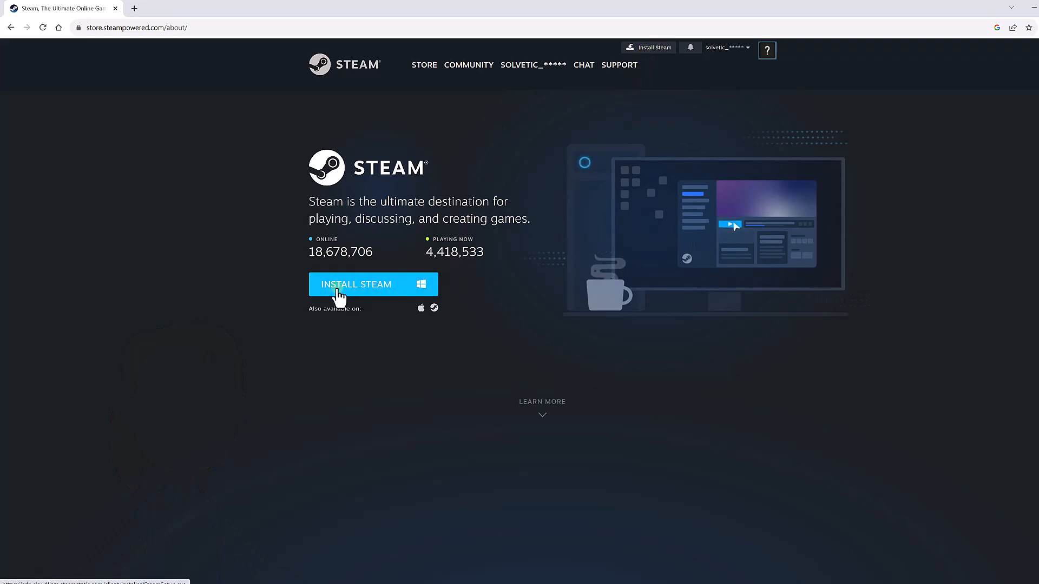
click(372, 284)
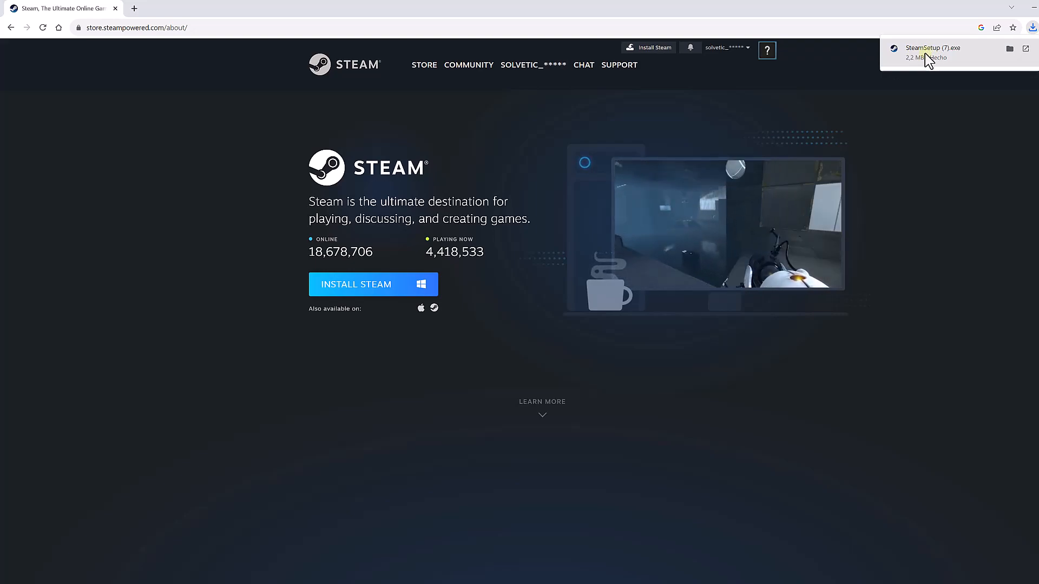
click(933, 52)
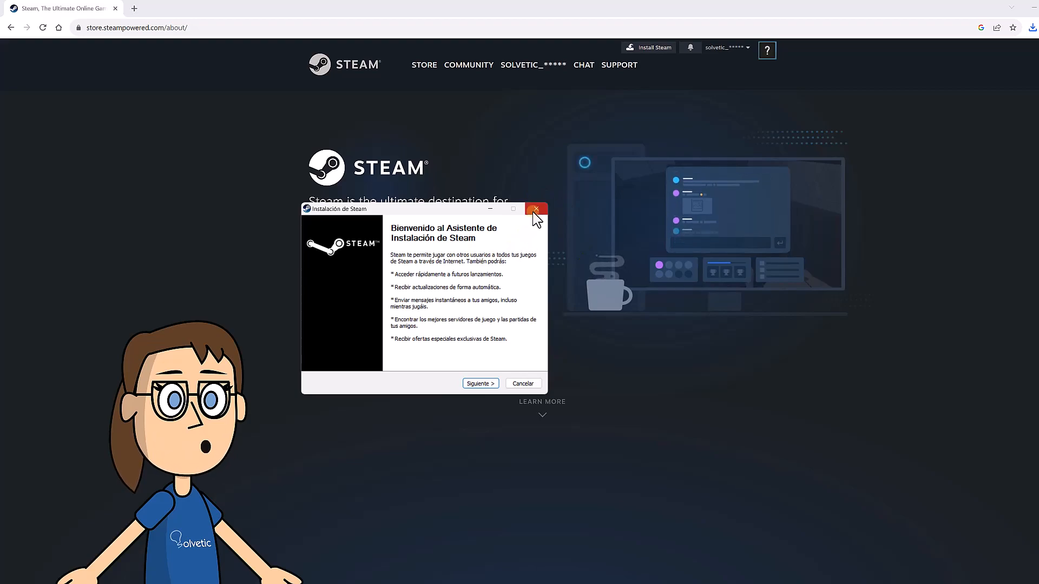
click(536, 208)
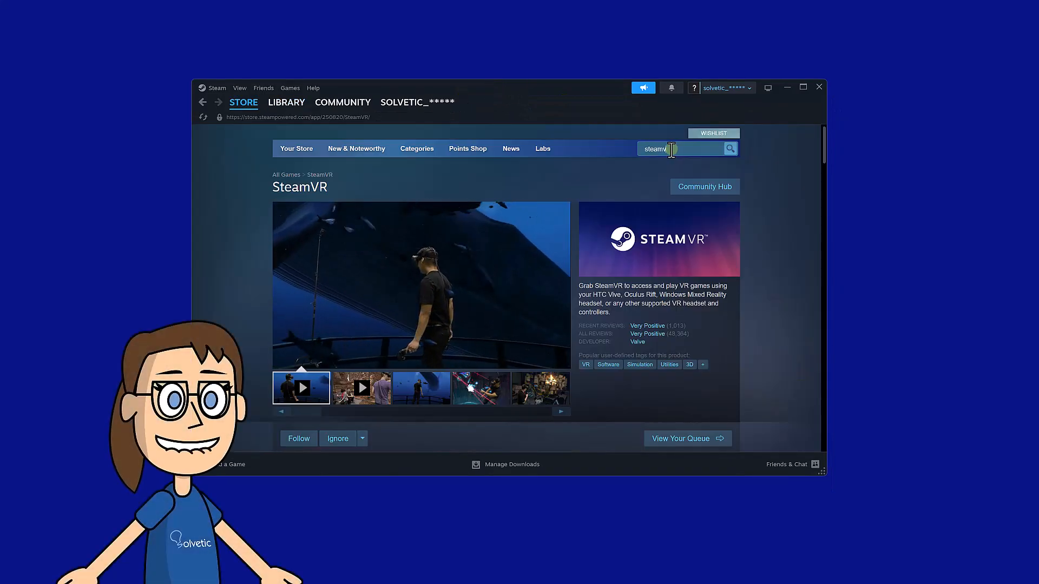
- Search the store for 'steamvr', confirm the In Library notice, and return to the store front
text(steamvr)
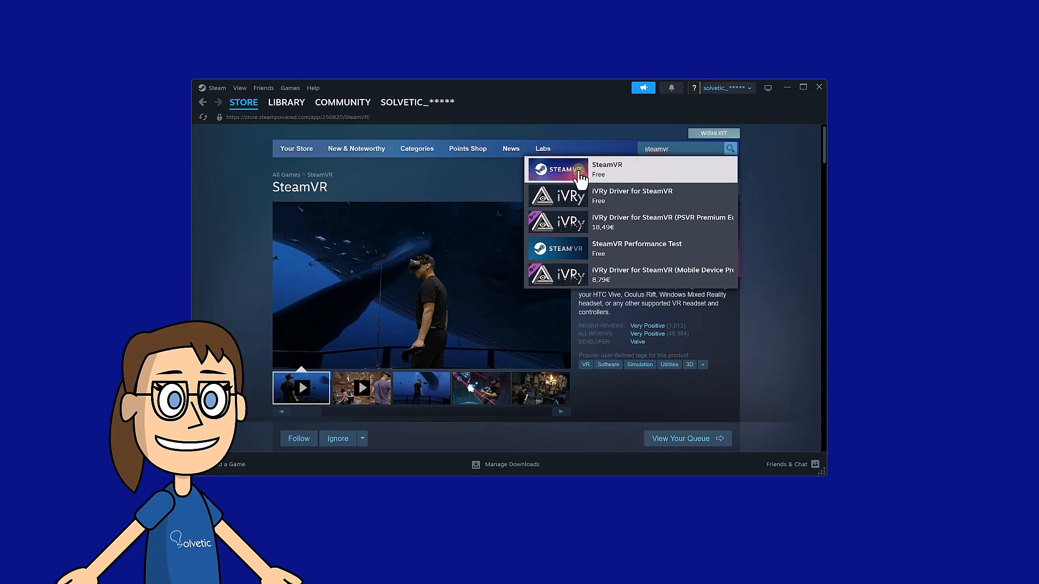
click(606, 169)
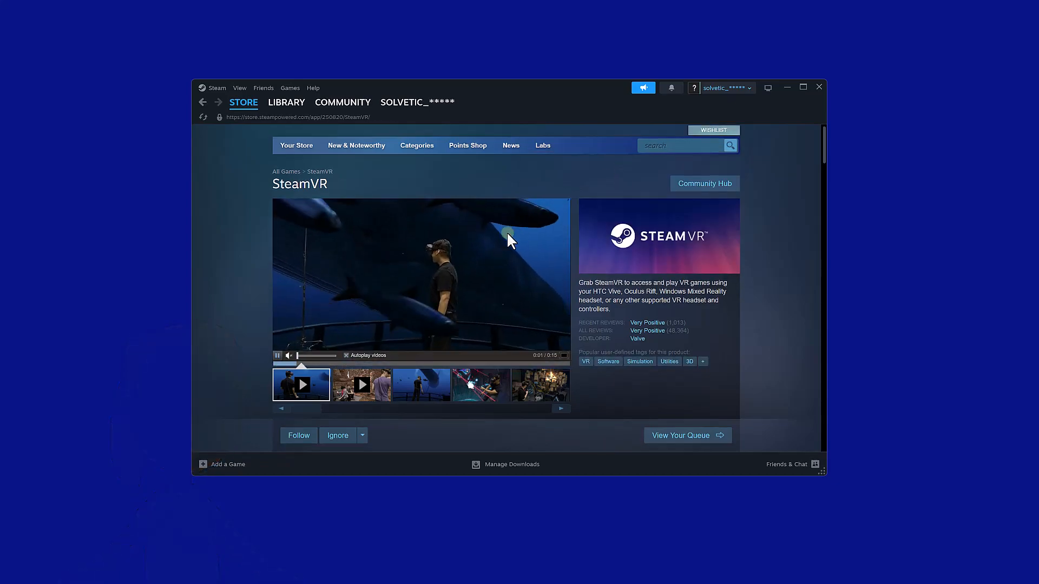
scroll(down, 3)
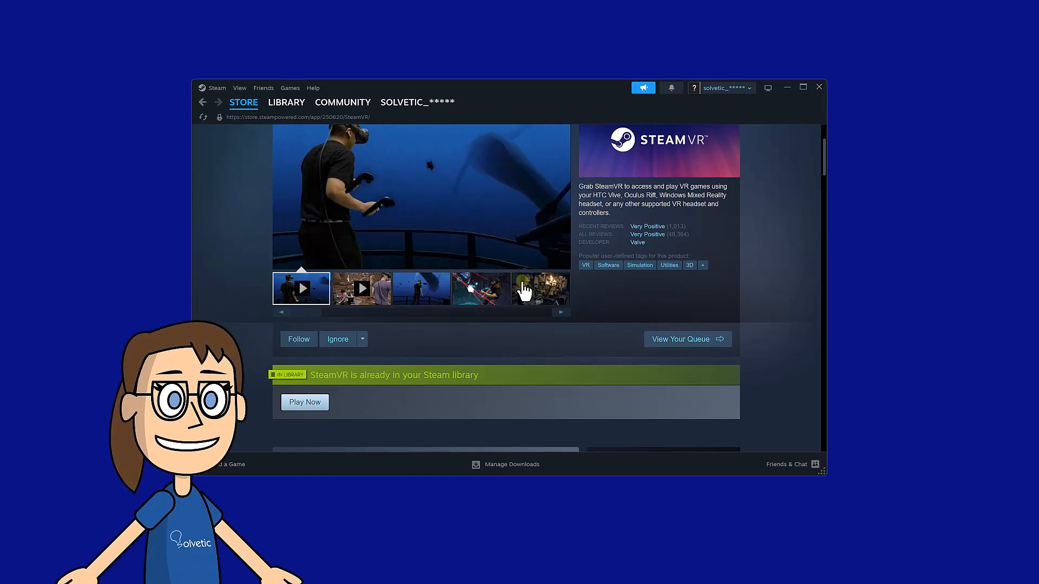
click(243, 101)
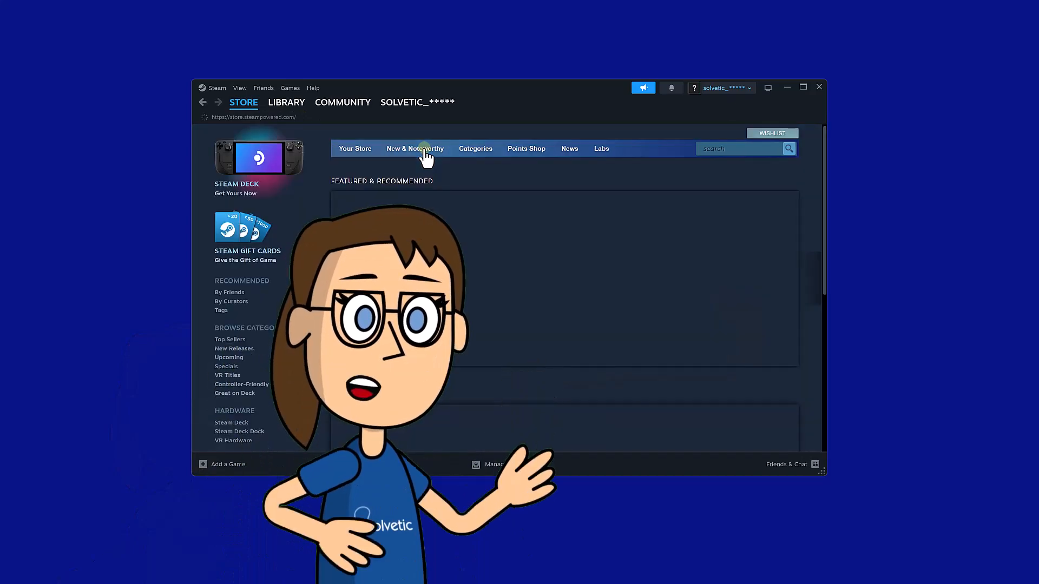
- Filter VR titles to Free to Play and go to the RaceRoom Racing Experience page
click(475, 148)
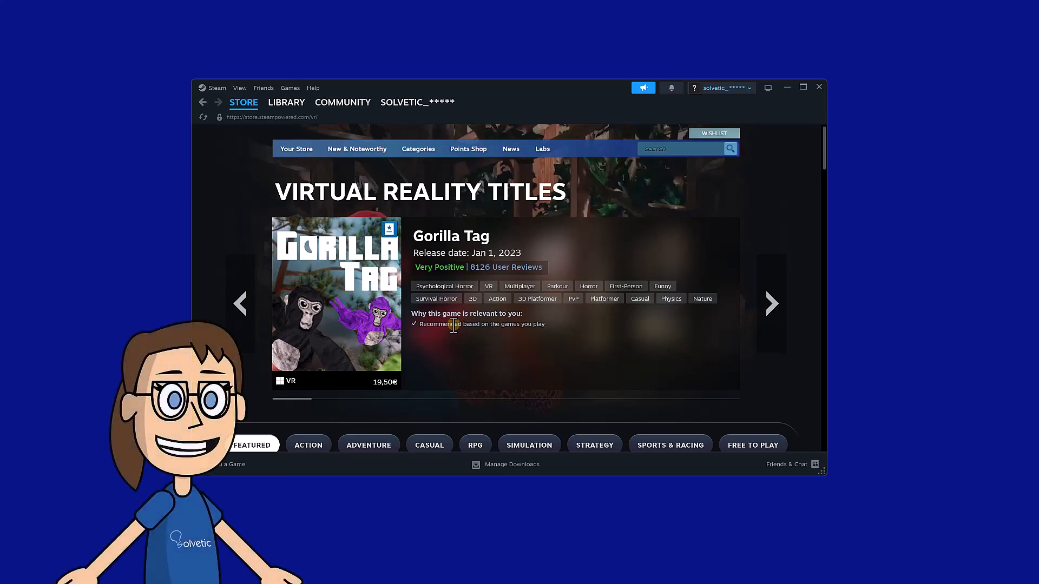
scroll(down, 3)
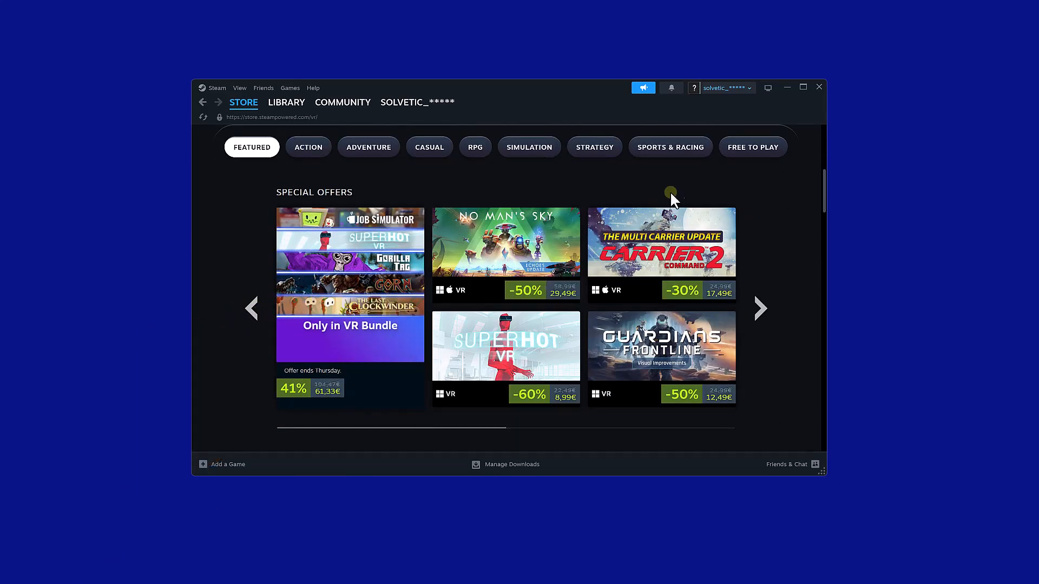
mouse_move(753, 148)
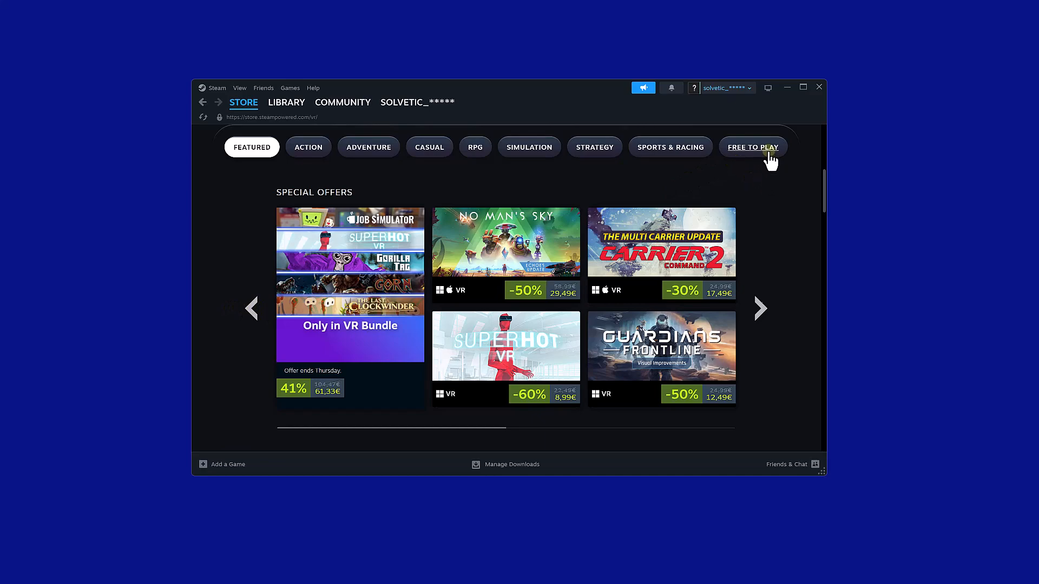
click(752, 147)
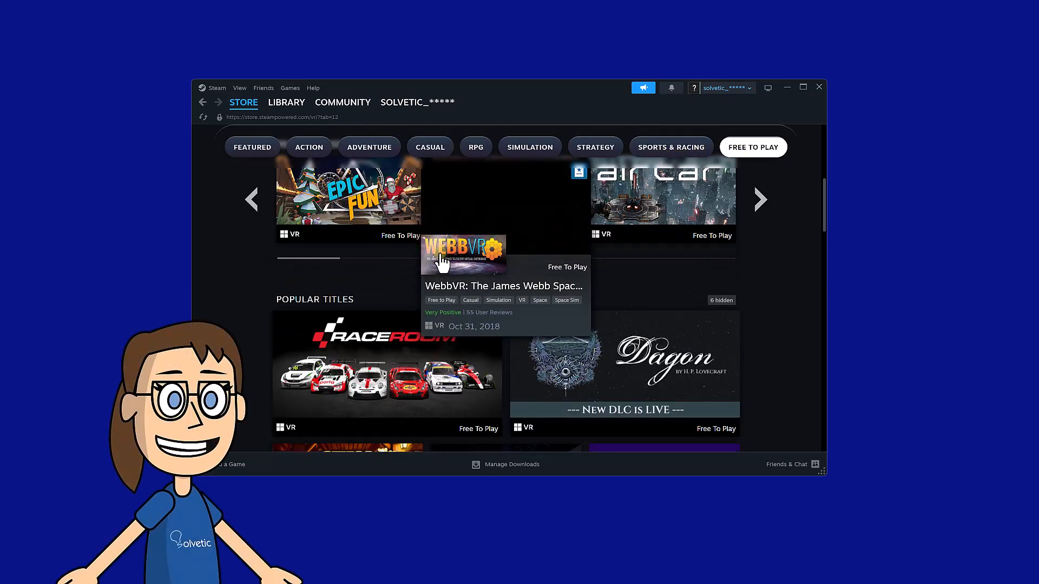
click(387, 368)
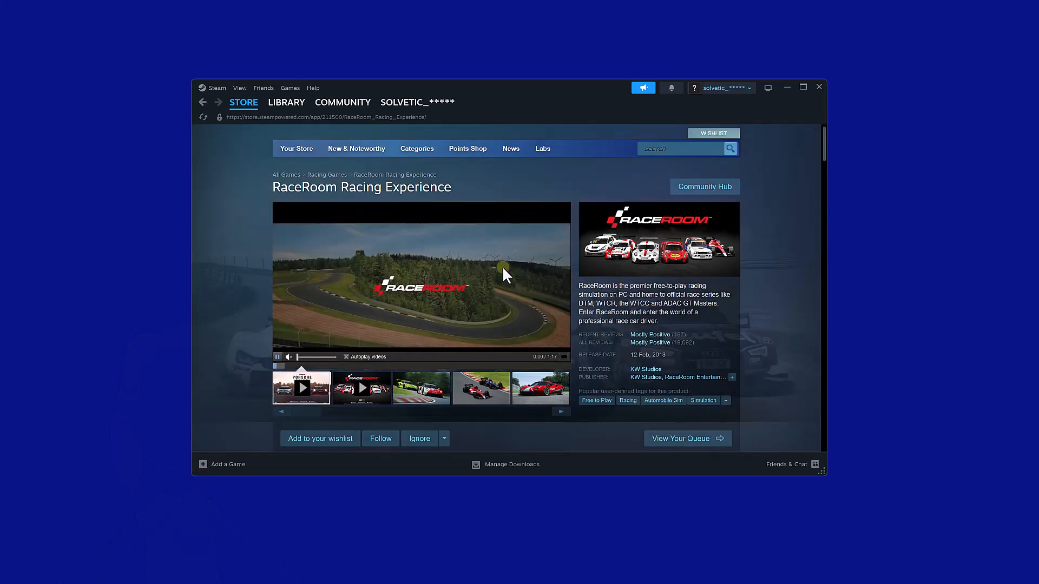
- Install RaceRoom Racing Experience via Play Game onto Local Drive (C:)
scroll(down, 3)
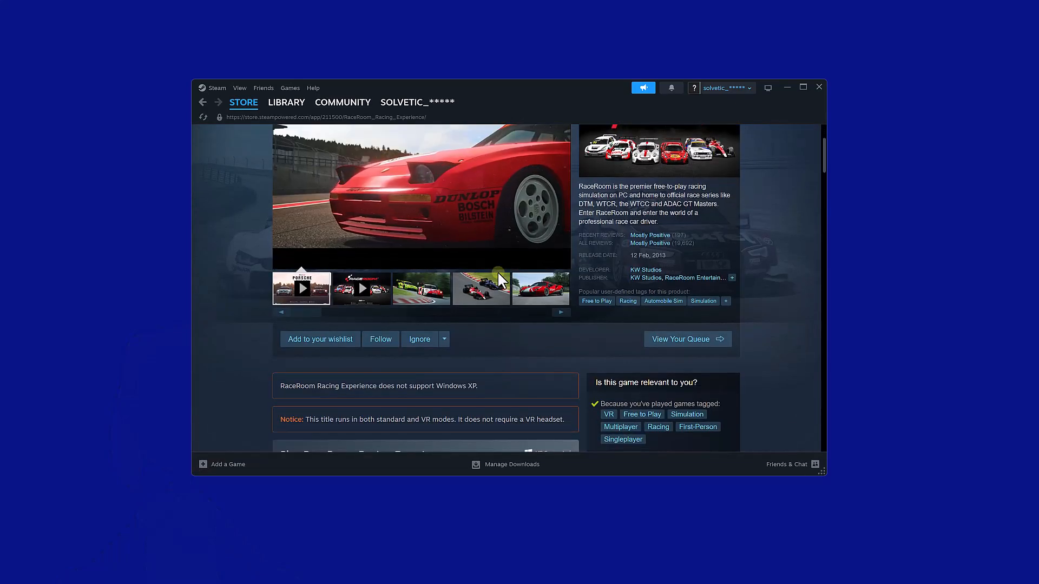
scroll(down, 3)
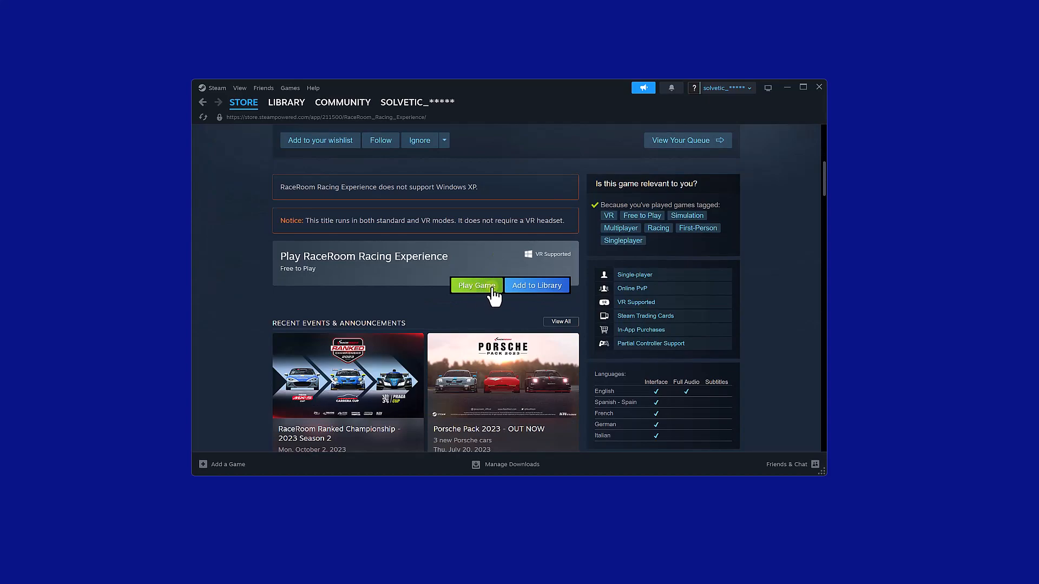
mouse_move(476, 294)
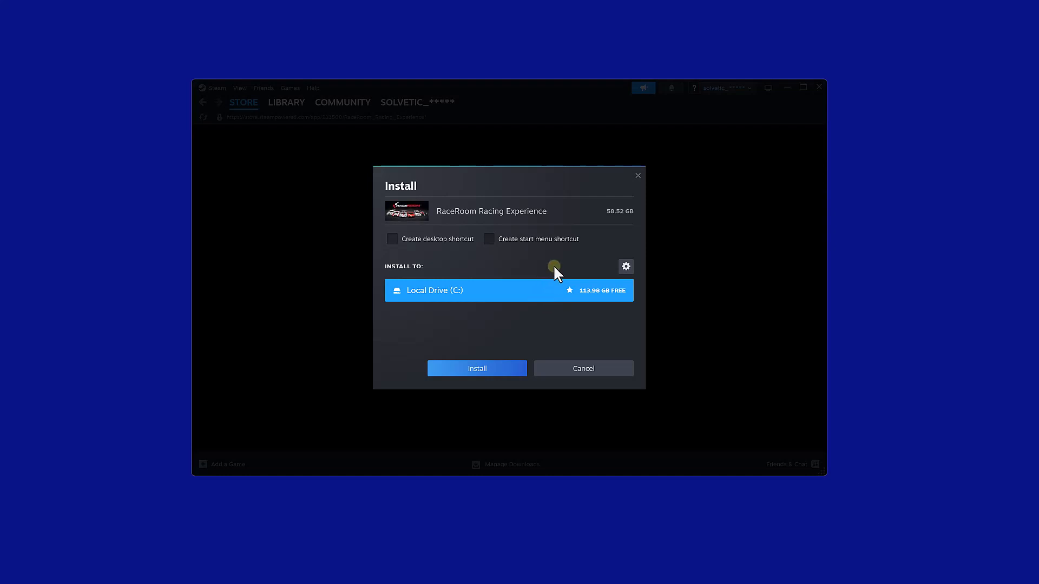
mouse_move(506, 364)
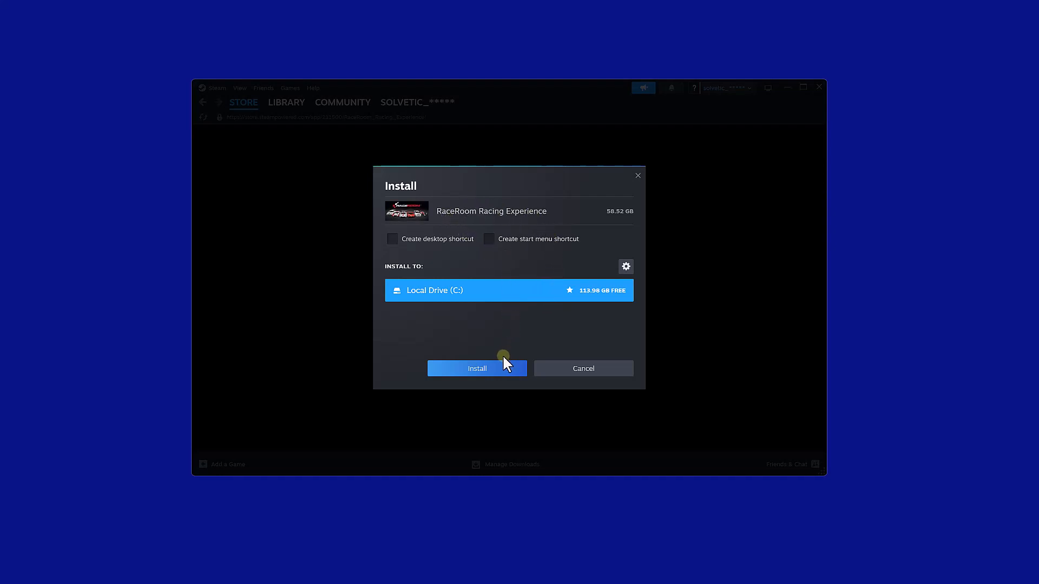
click(476, 368)
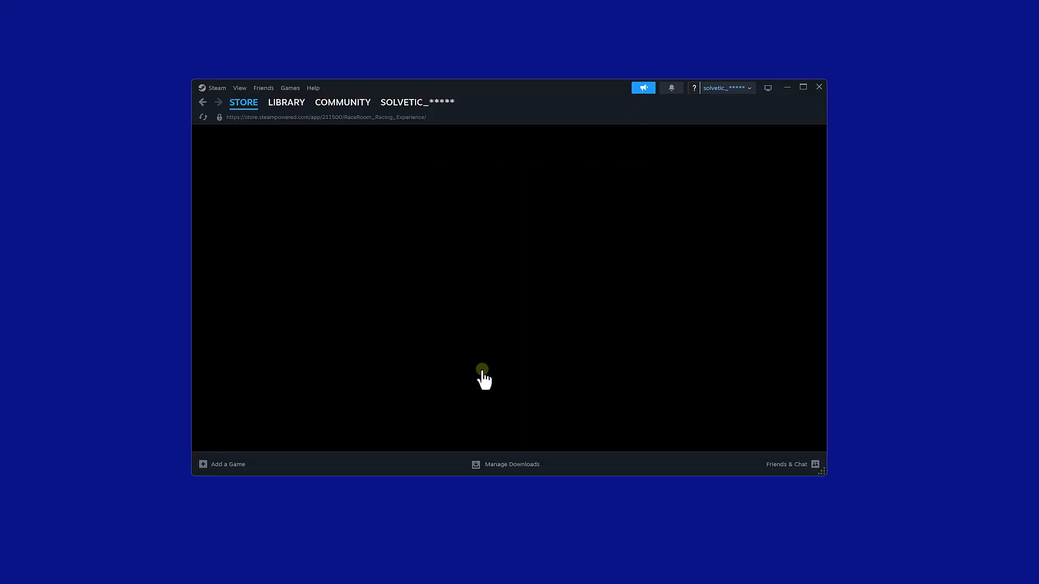
click(476, 285)
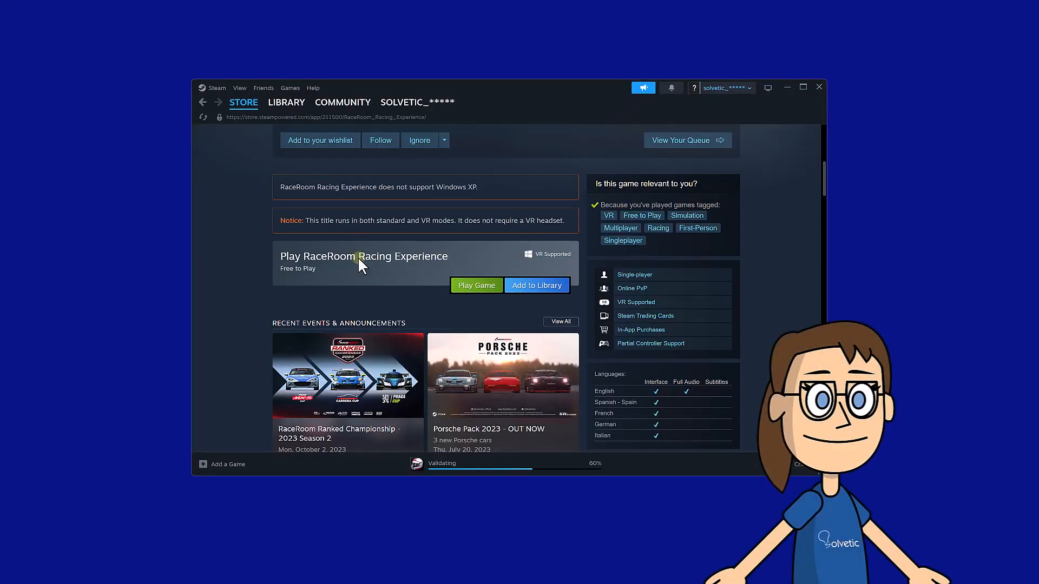
- Launch Epic Roller Coasters from the game library while RaceRoom downloads
click(285, 102)
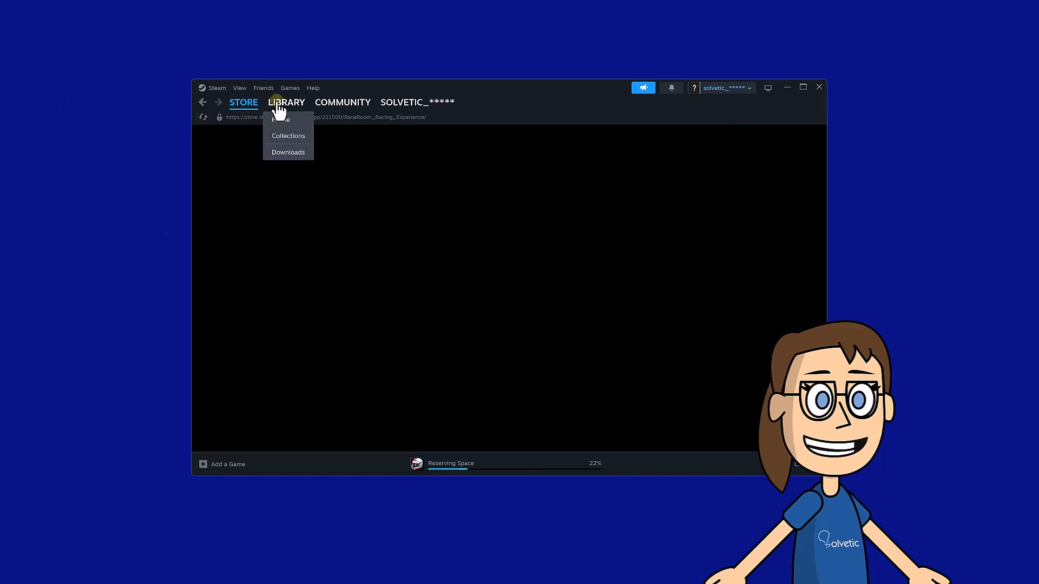
click(288, 136)
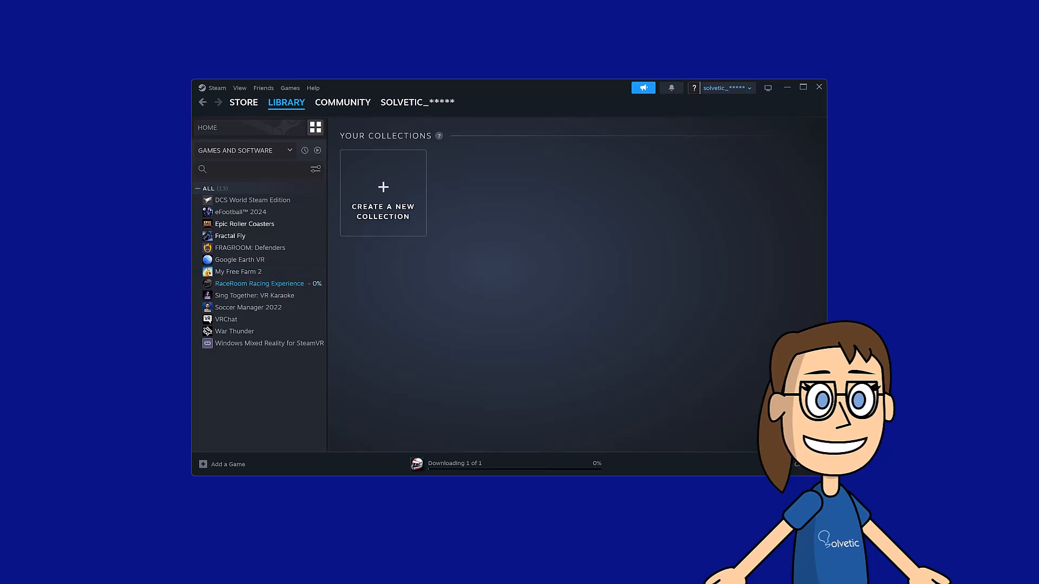
click(243, 224)
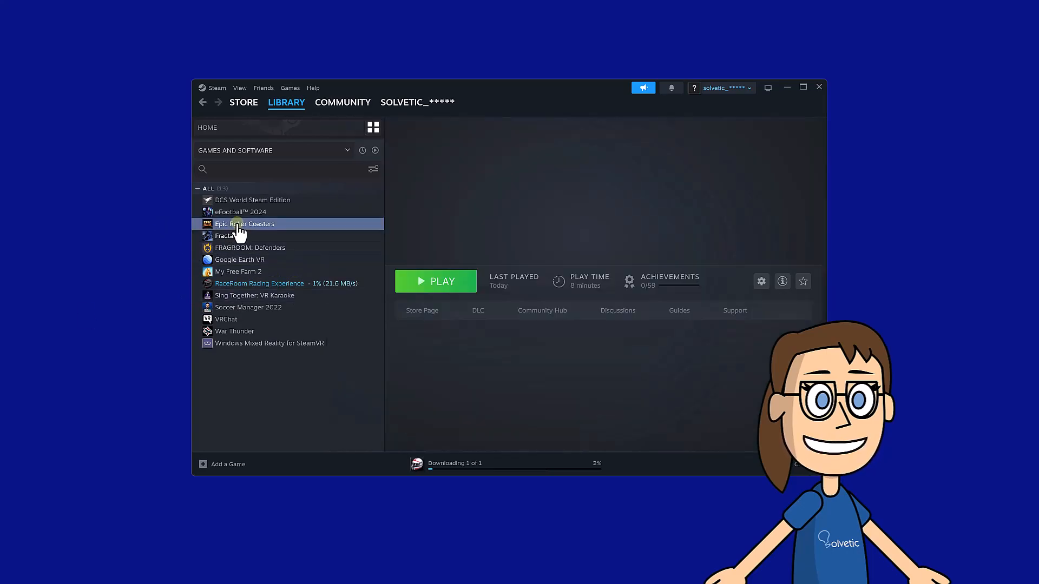
click(244, 223)
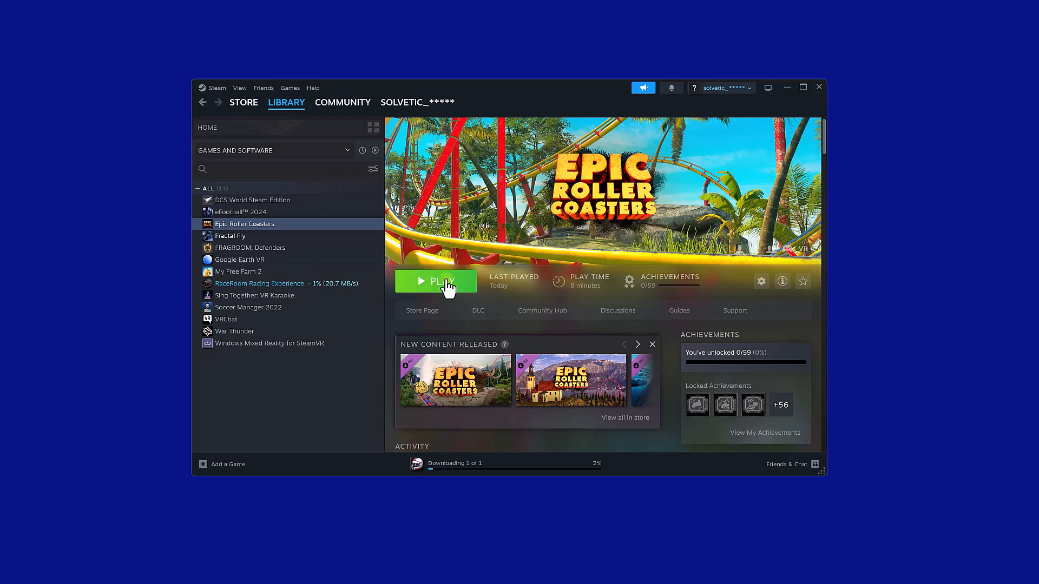
click(435, 281)
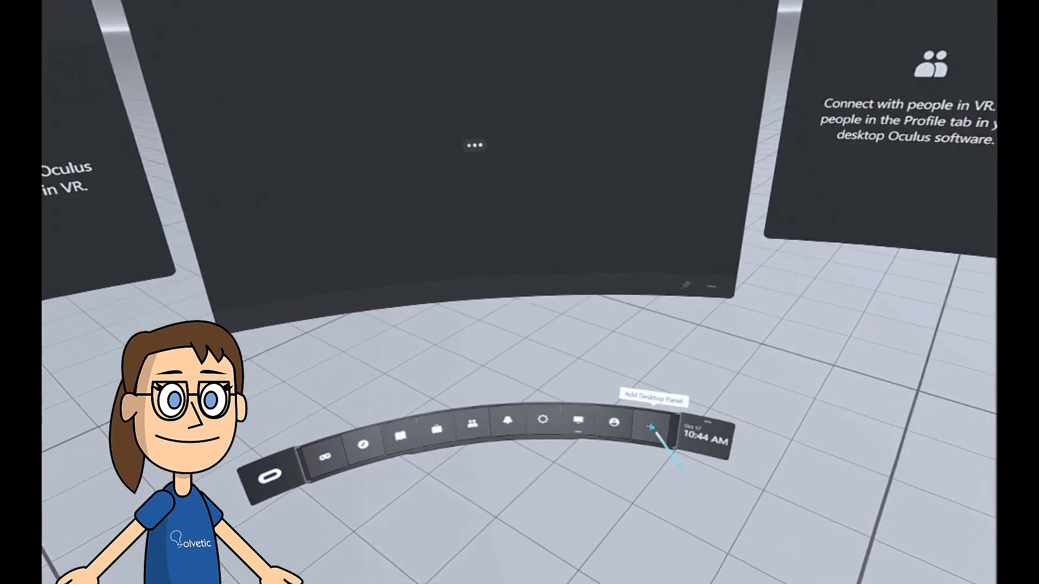
- Add the PC desktop panel in Quest Home and play Epic Roller Coasters from Steam there
click(648, 427)
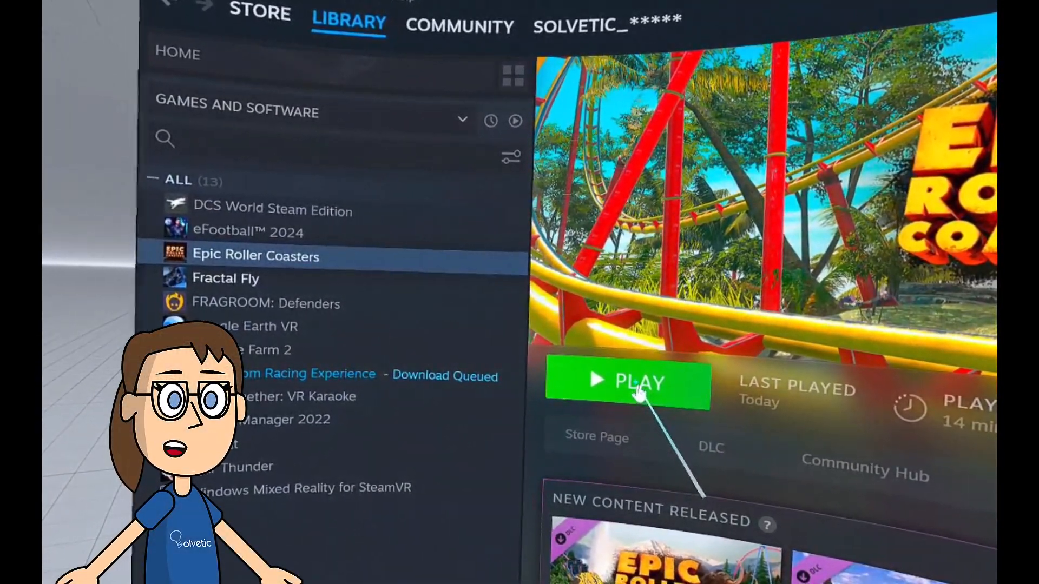
click(626, 381)
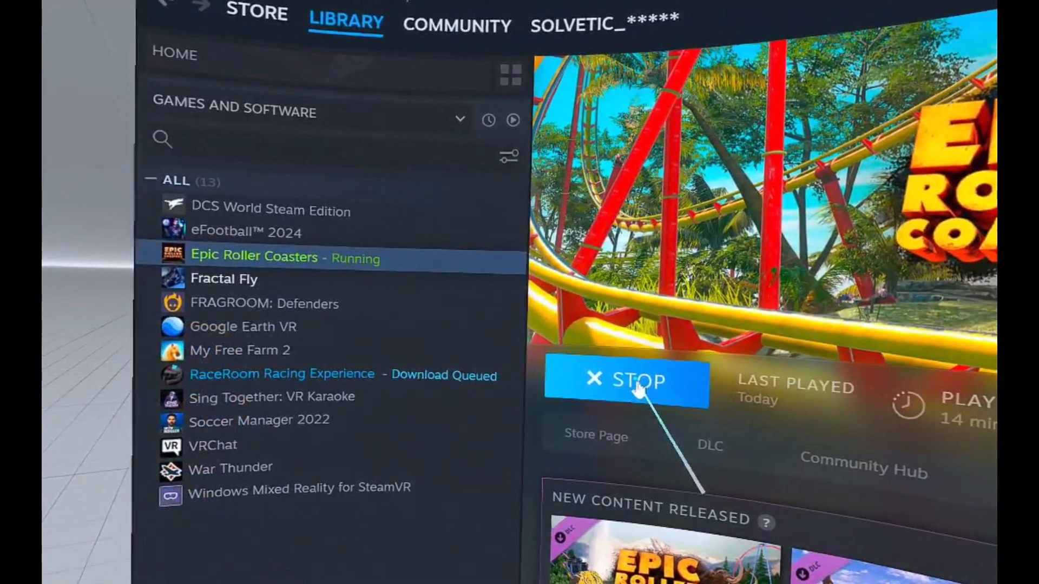
click(626, 380)
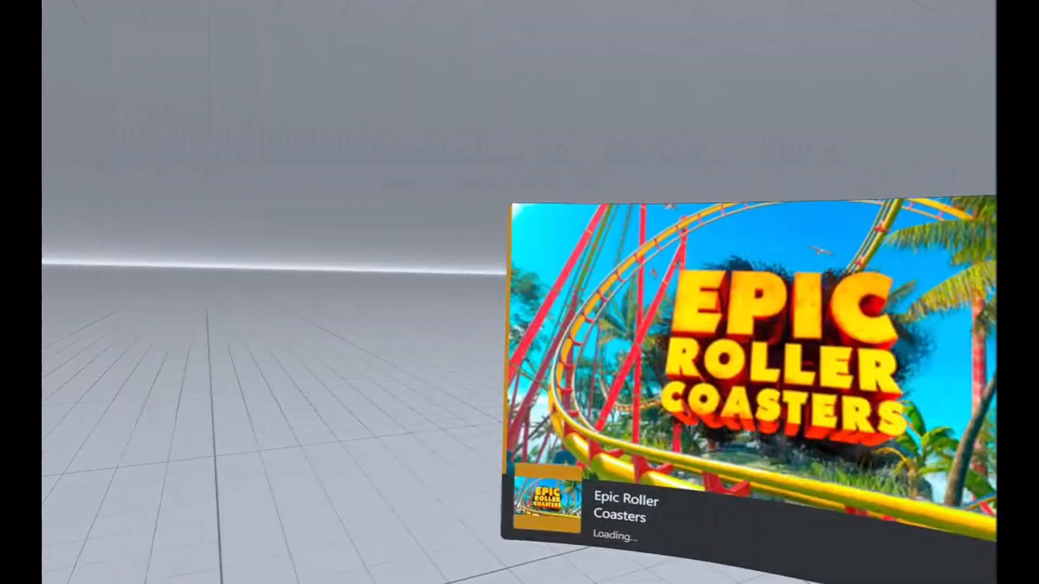